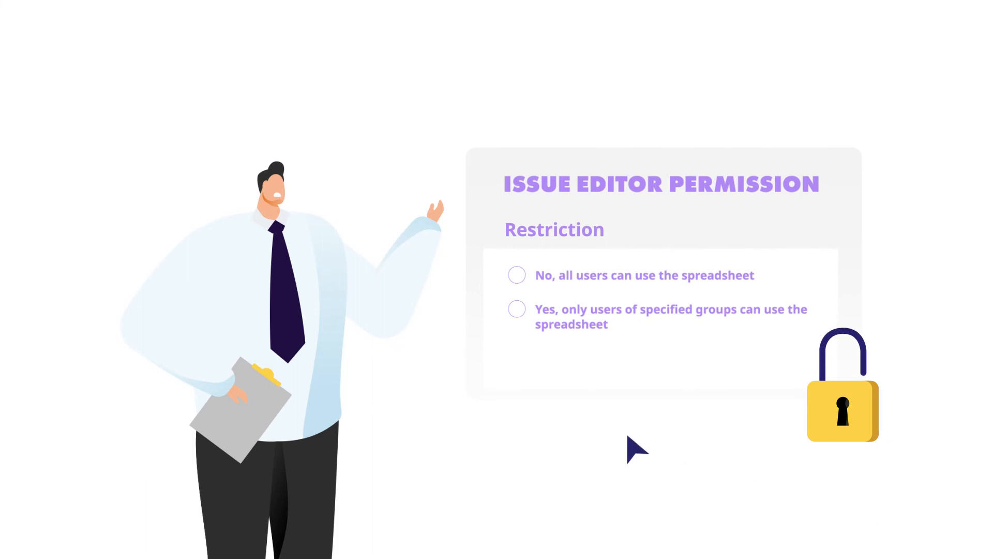
Choose 'Yes, only users of specified groups can use the spreadsheet' for the editor permission restriction.
left_click(516, 309)
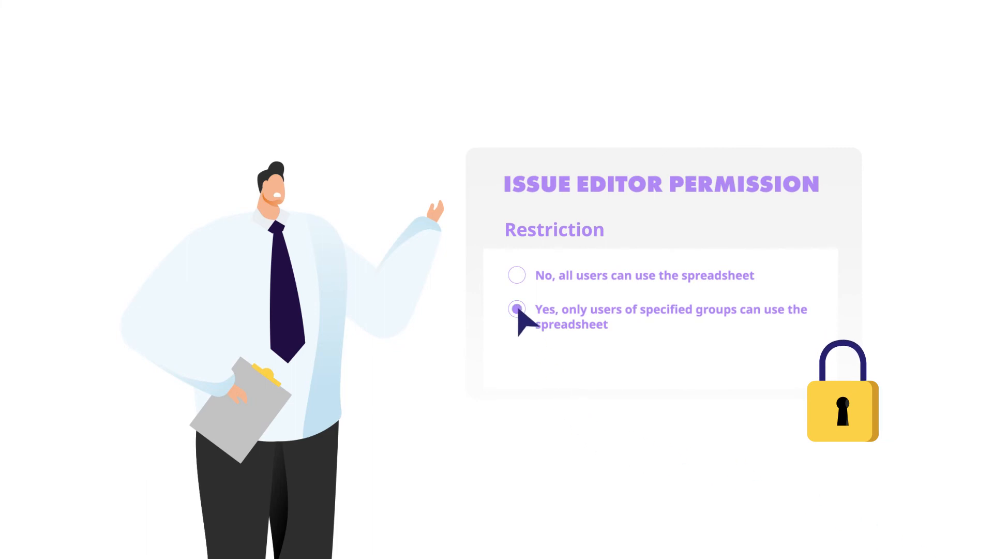